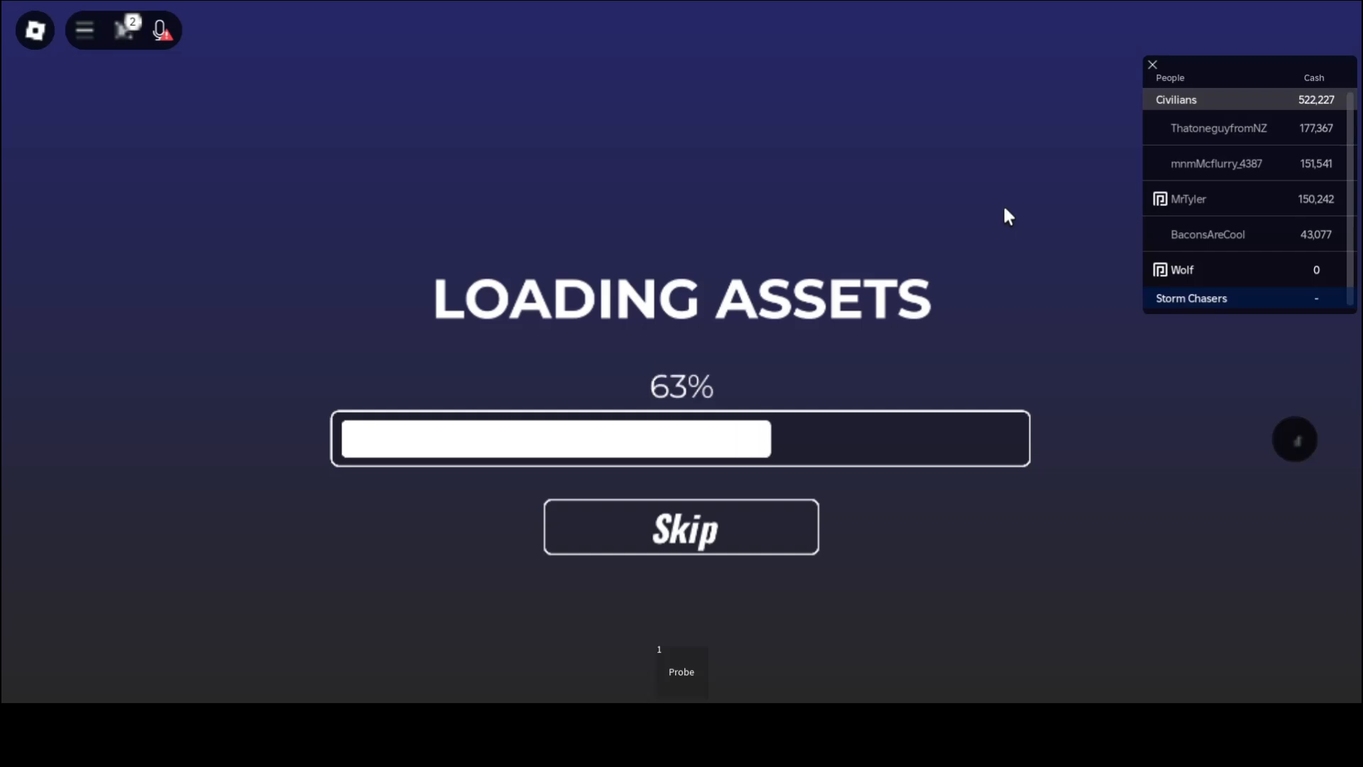
mouse_move(1056, 273)
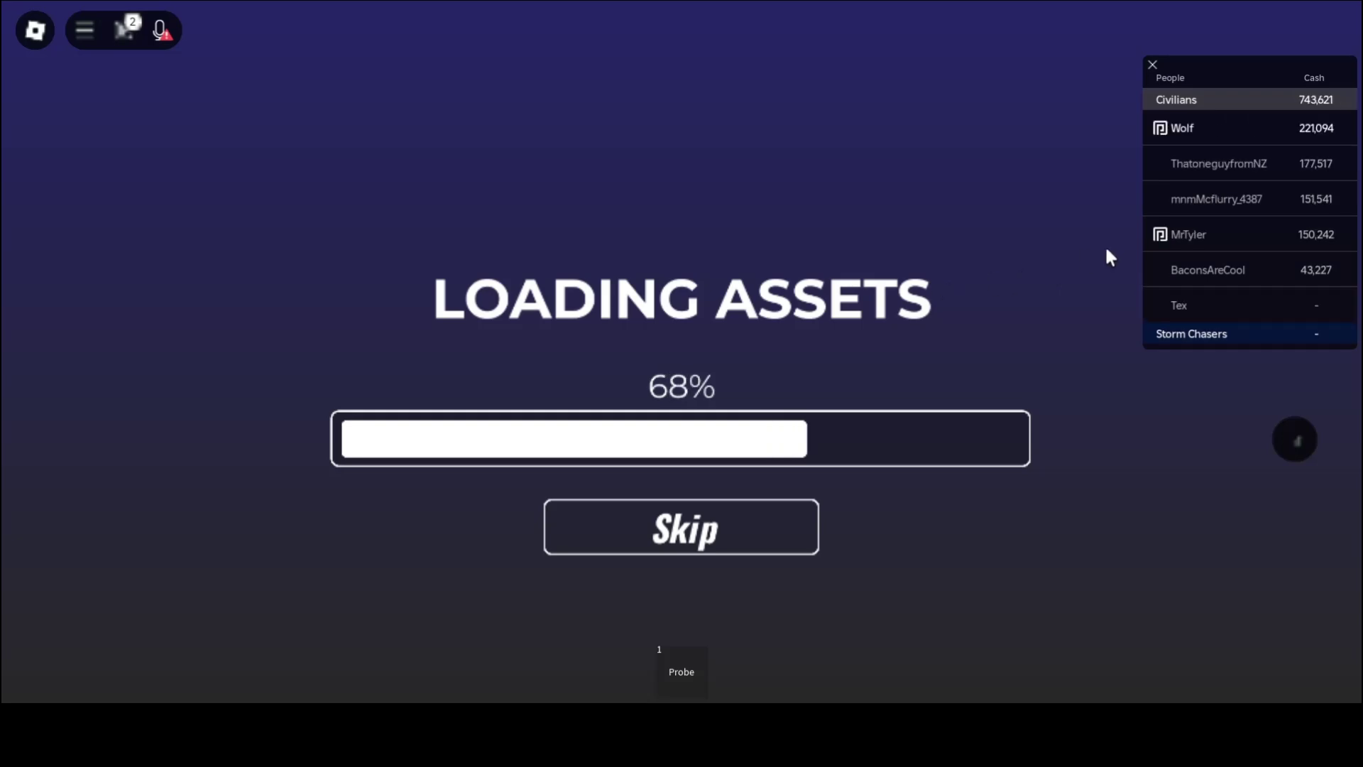
mouse_move(876, 169)
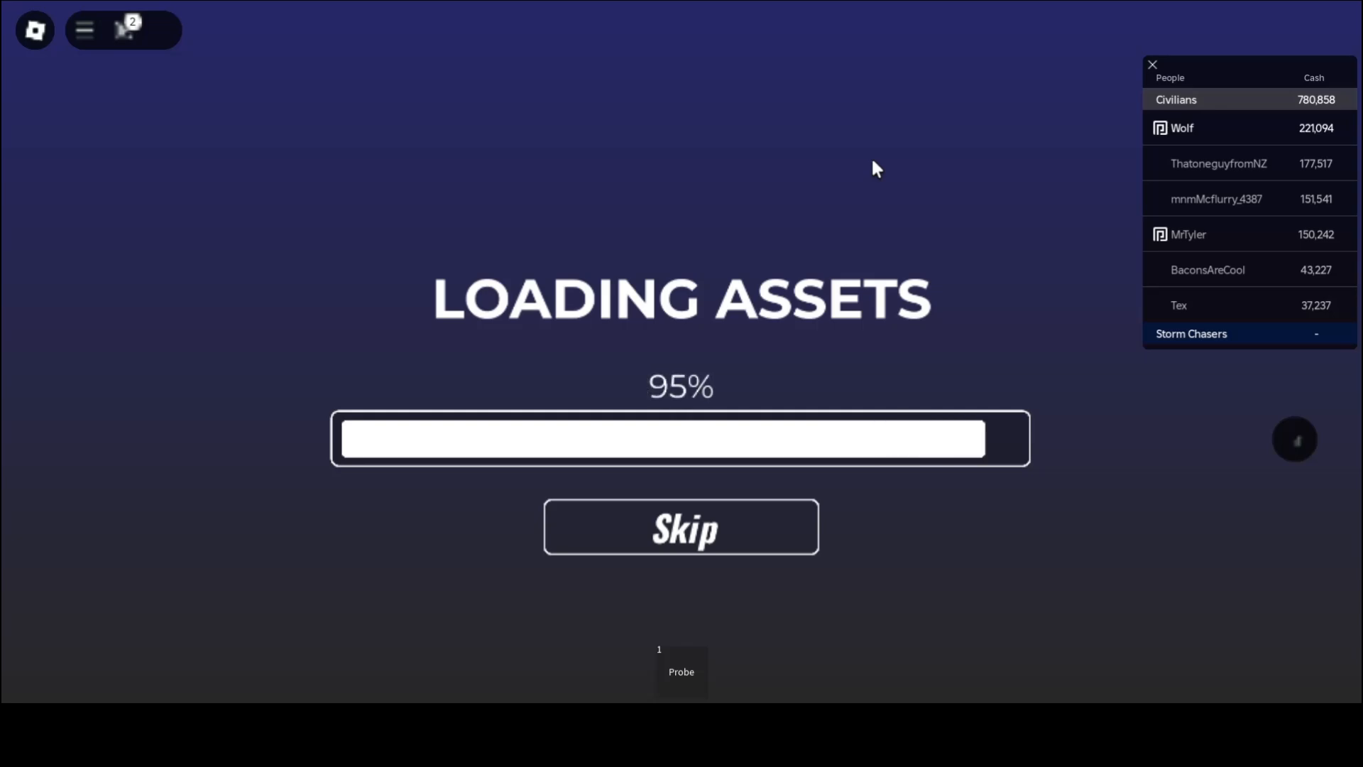
Skip the remaining Helicity asset loading once it nears 95%
left_click(681, 526)
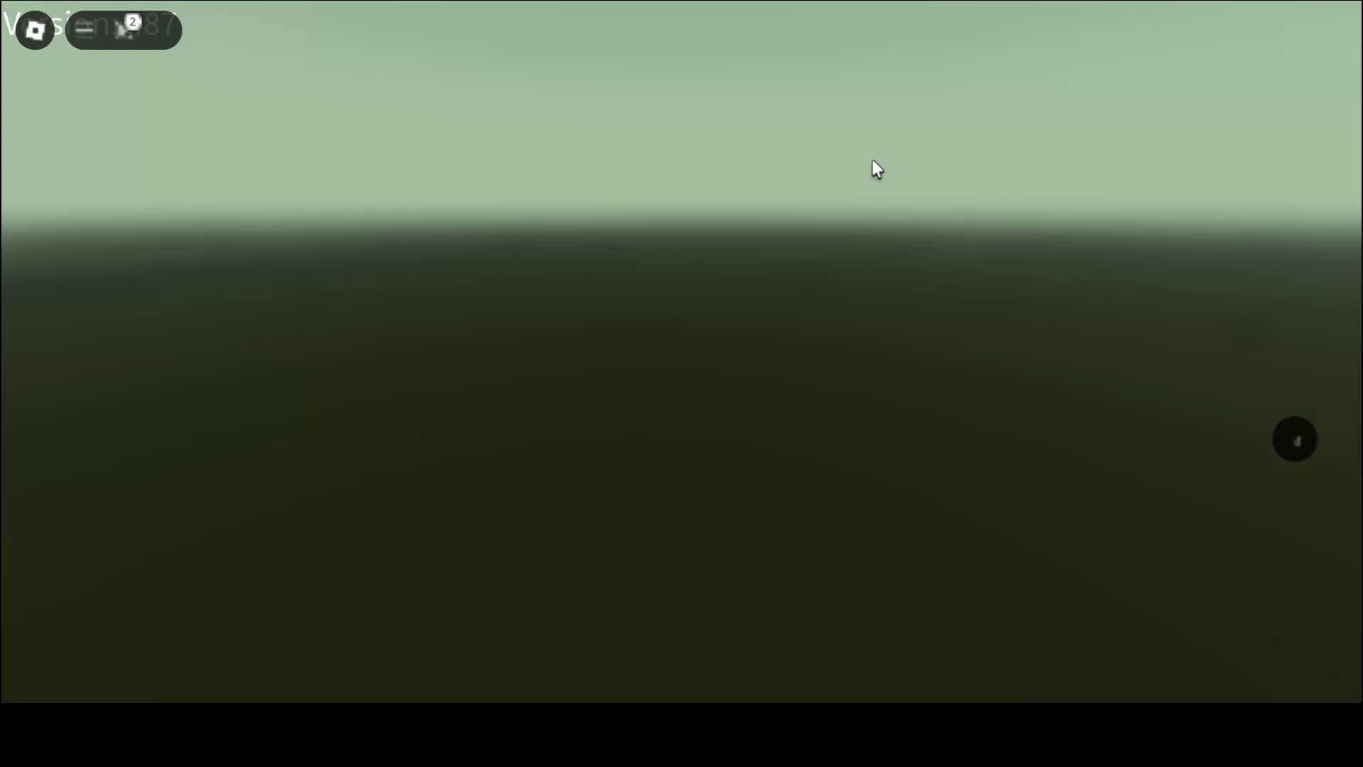
Press Play, then switch the spawn town from Elmhurst to Mulica
left_click(84, 28)
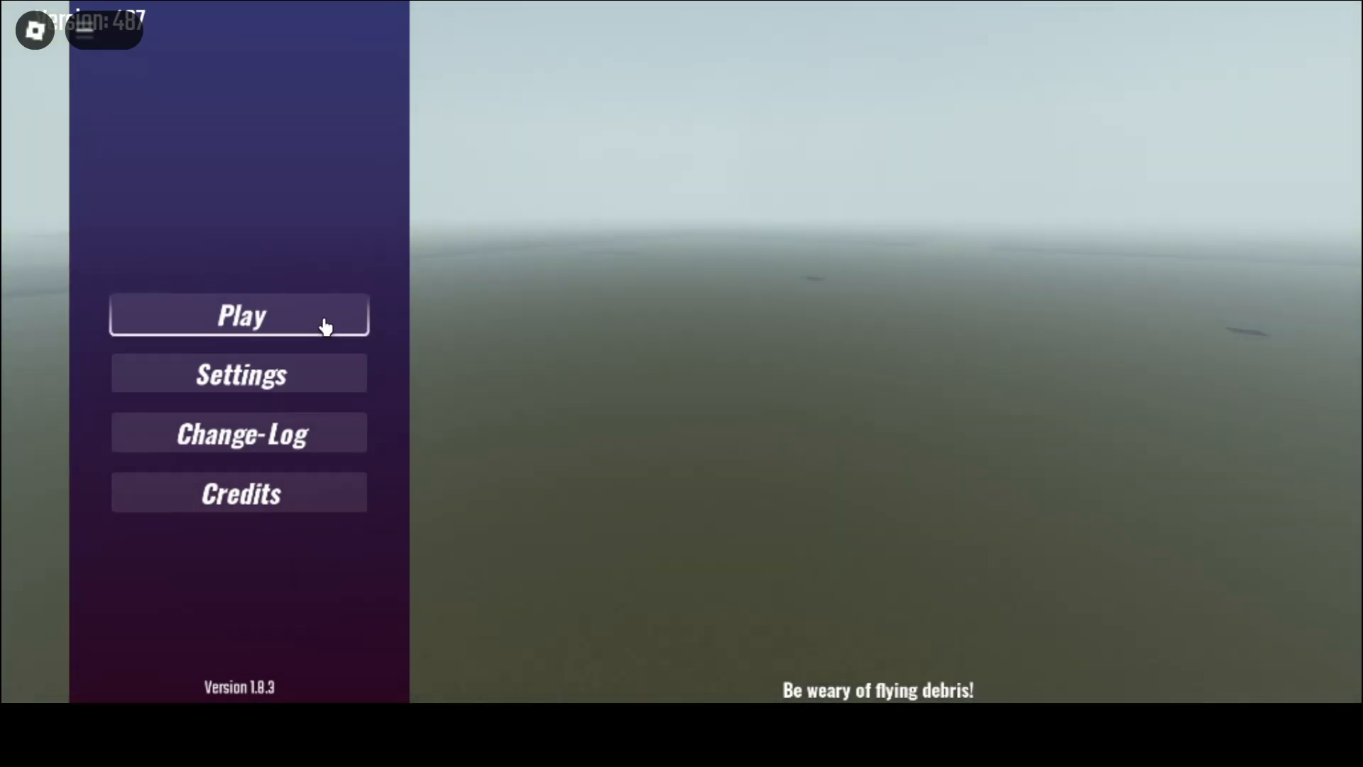
left_click(239, 315)
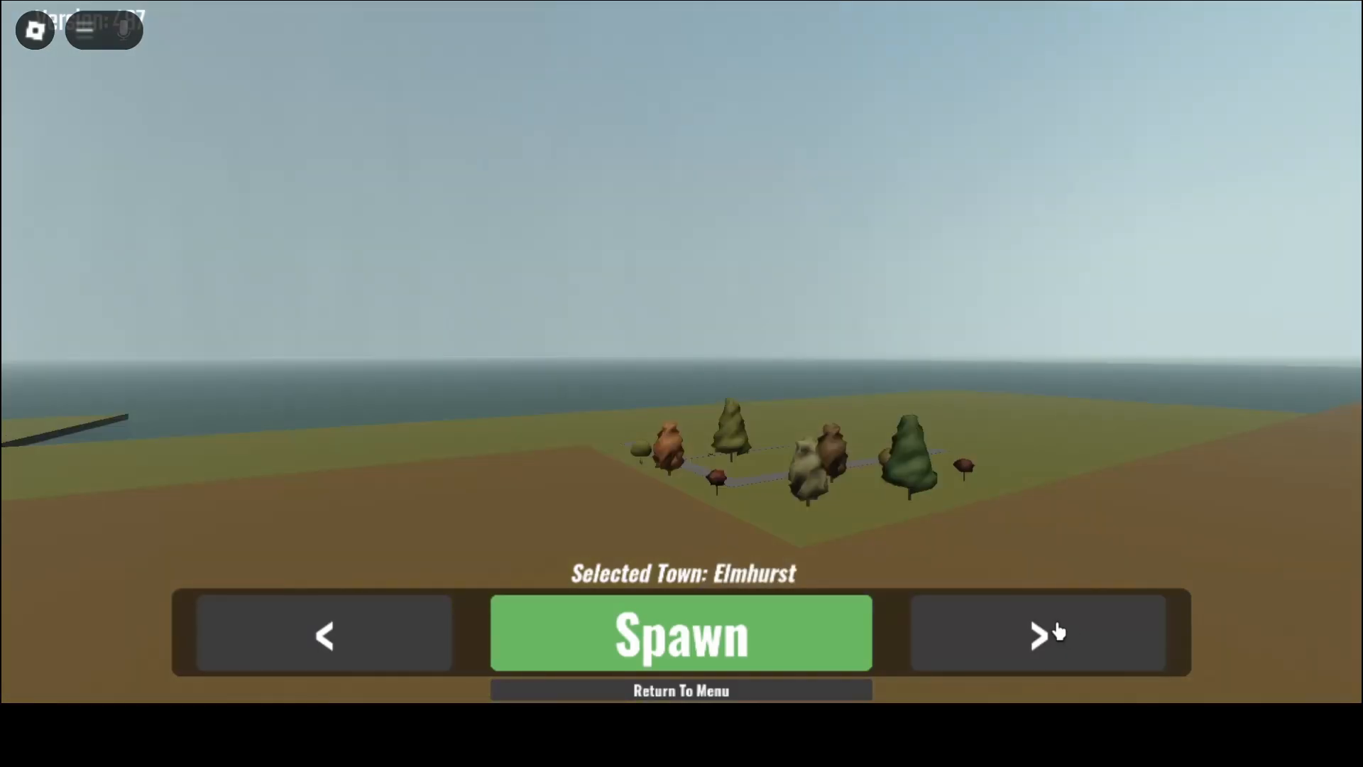
left_click(1039, 633)
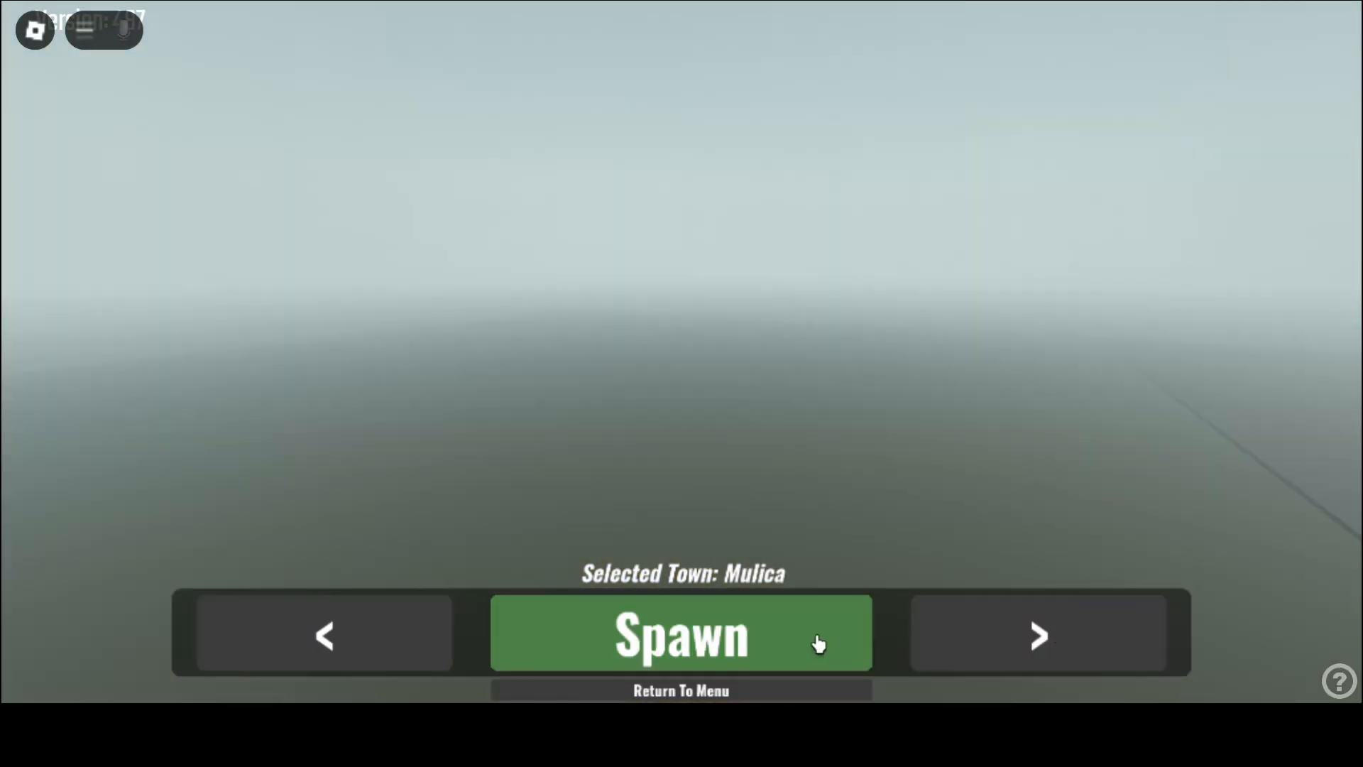
Spawn the character into Mulica
left_click(681, 633)
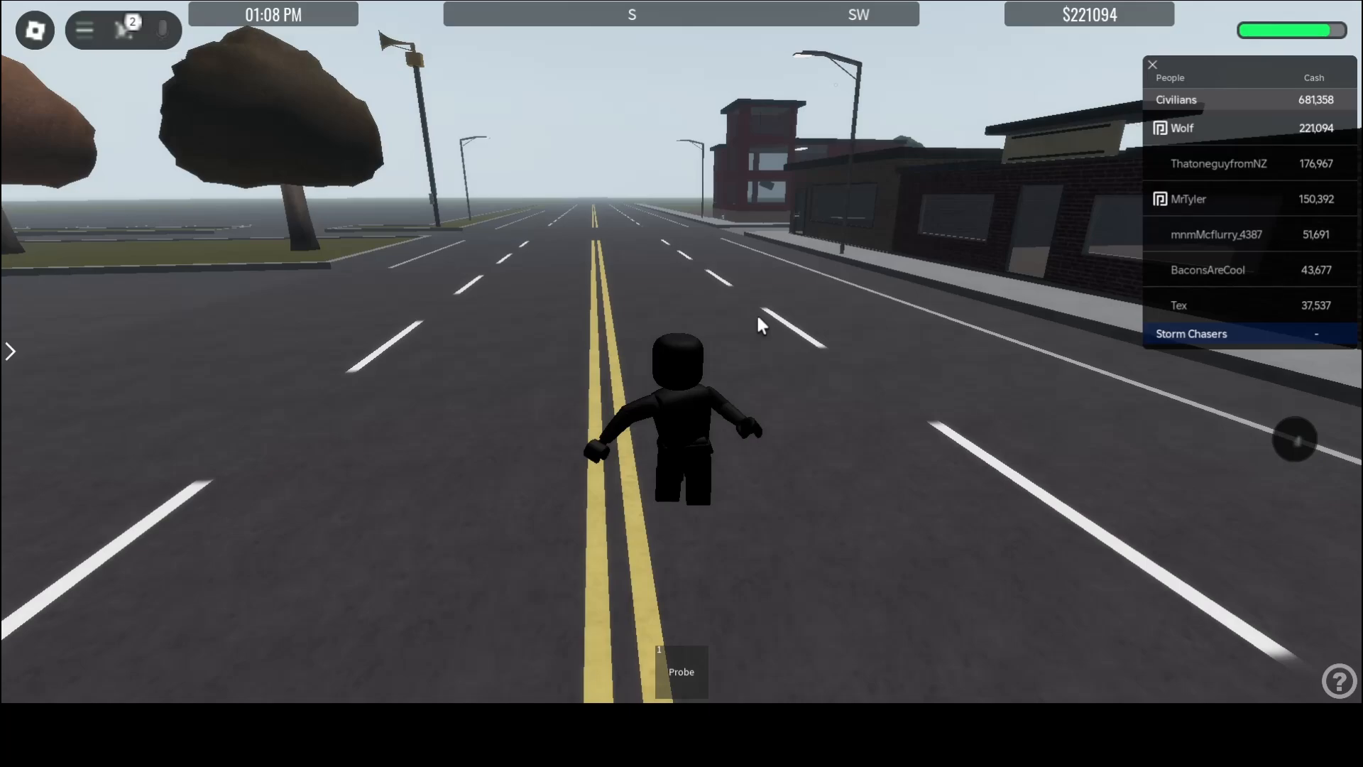
key("Escape")
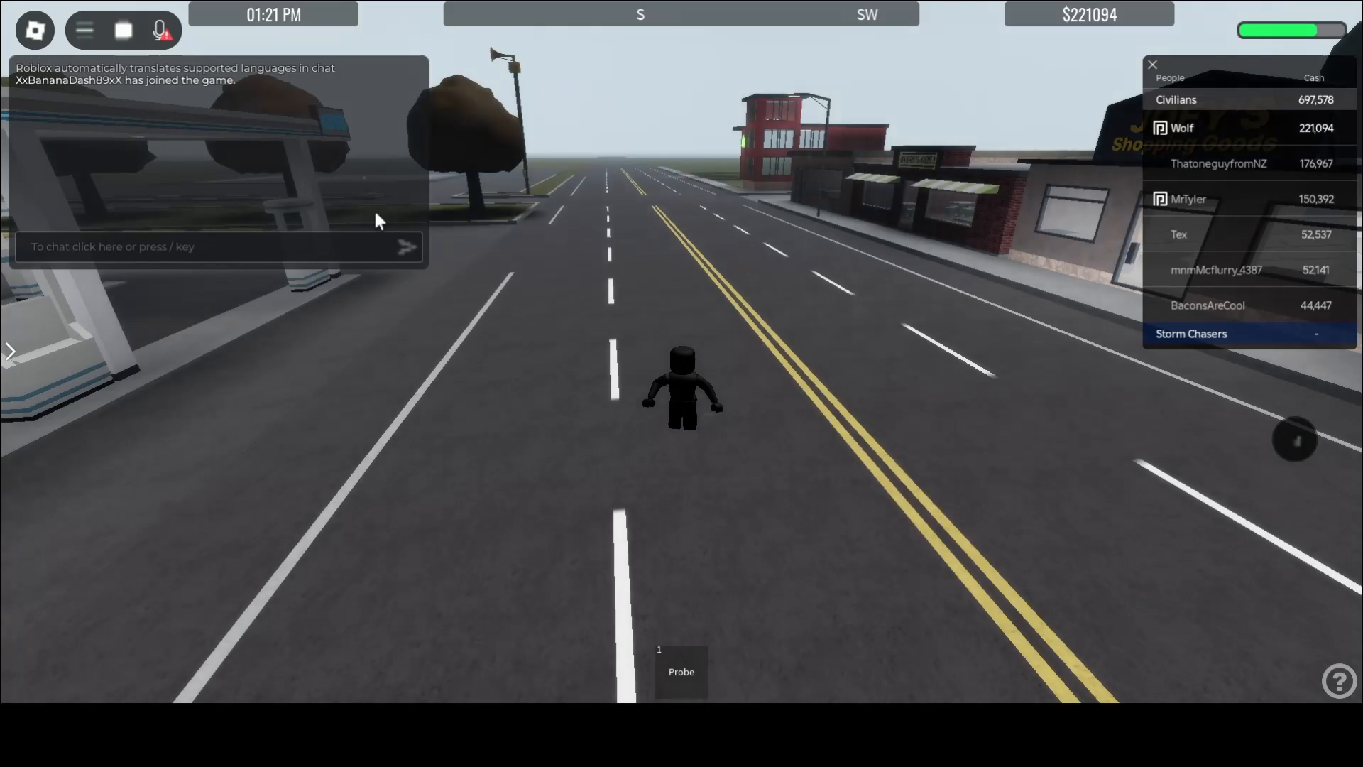
mouse_move(247, 145)
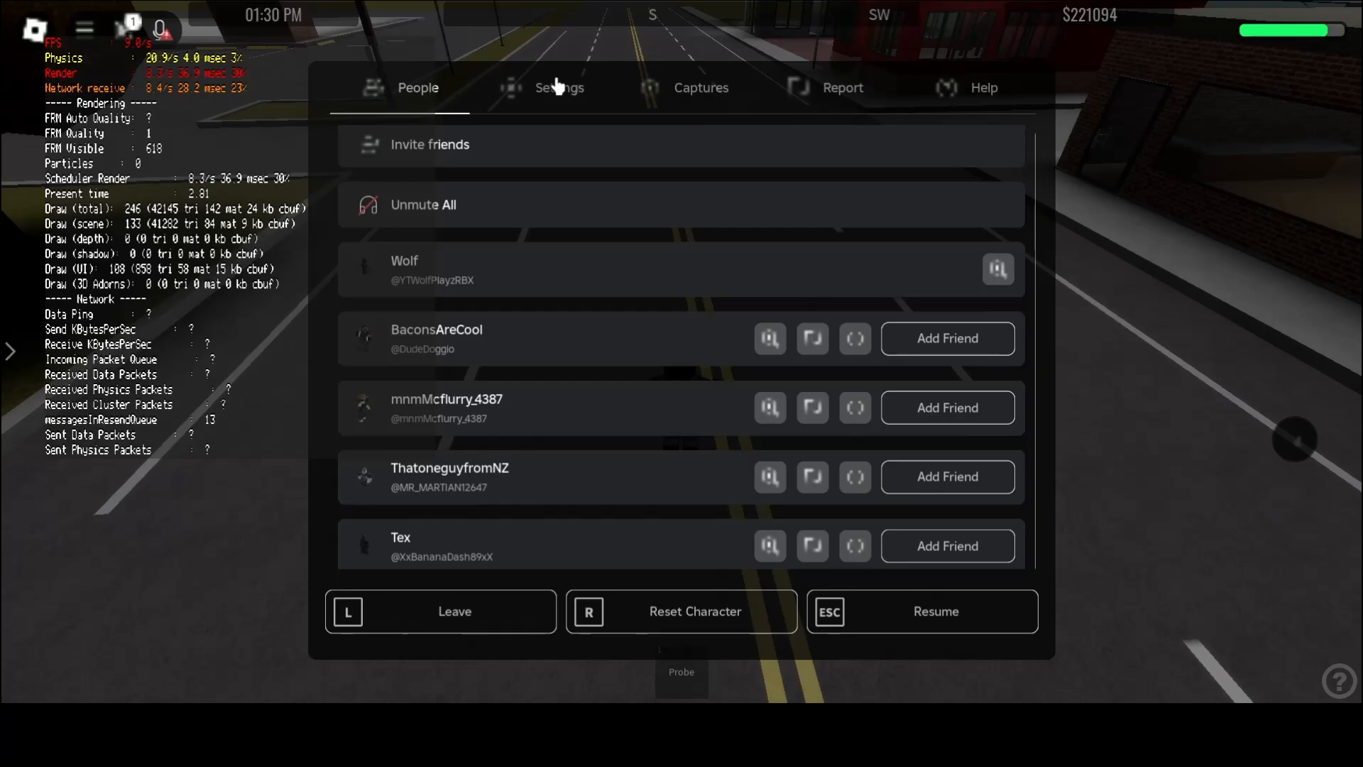
Raise Graphics Quality above its lowest level in the Roblox Settings tab
left_click(559, 87)
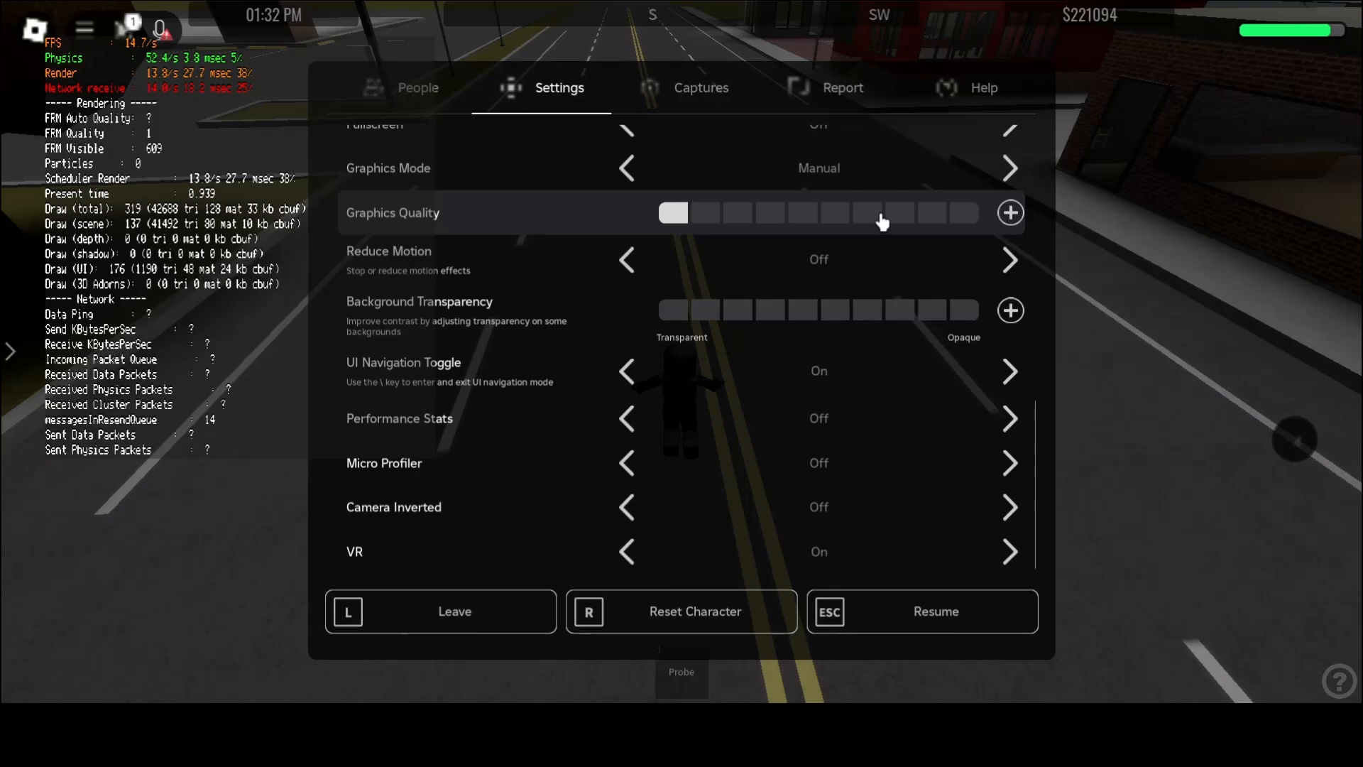
left_click(1010, 212)
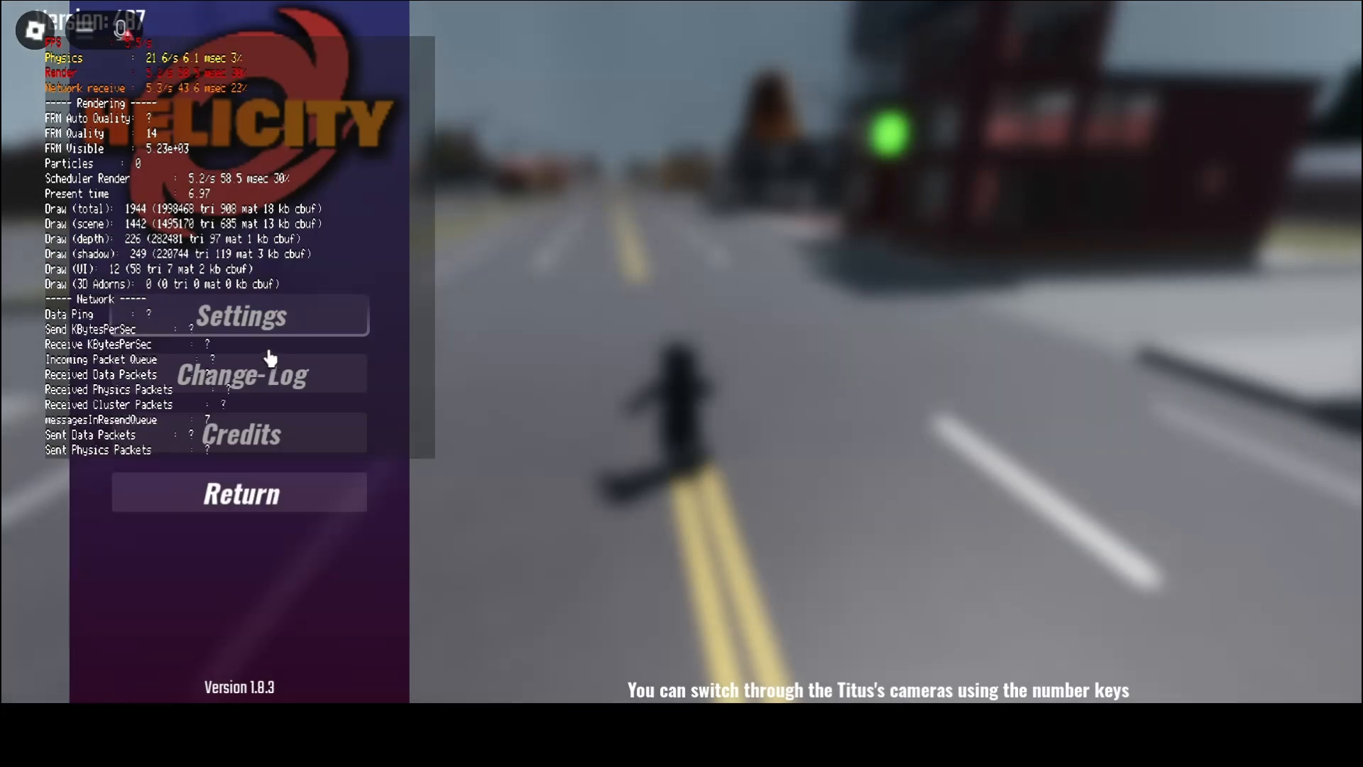
Toggle Color Correction from Disabled in Helicity's settings list
left_click(239, 315)
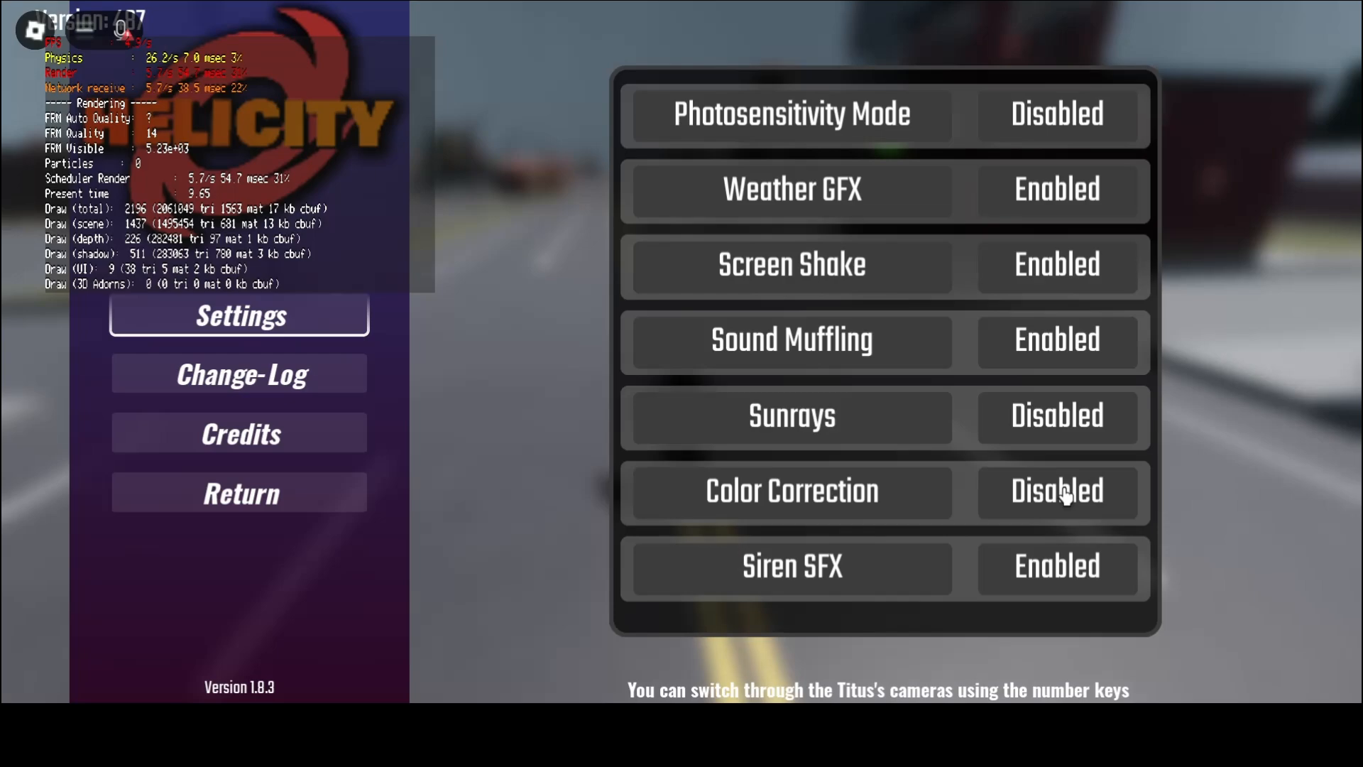
left_click(239, 493)
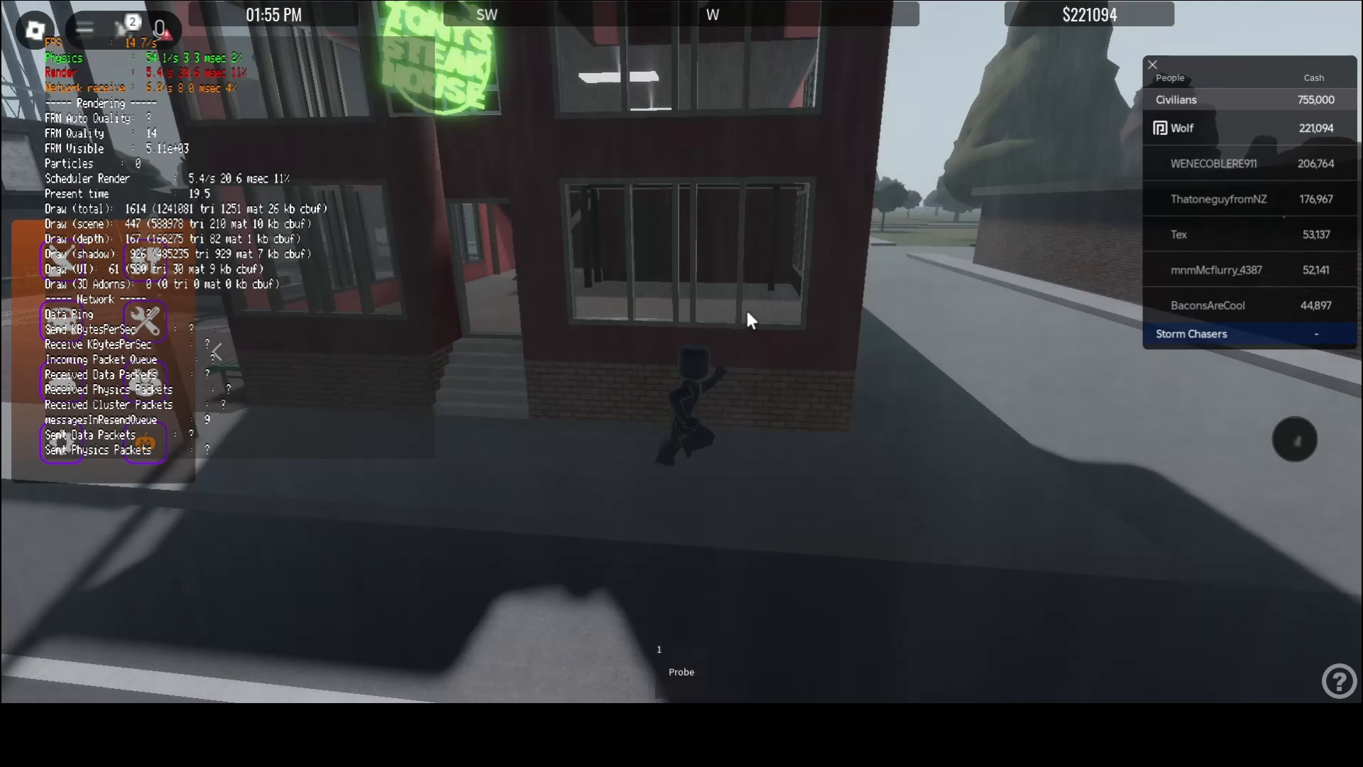
mouse_move(750, 319)
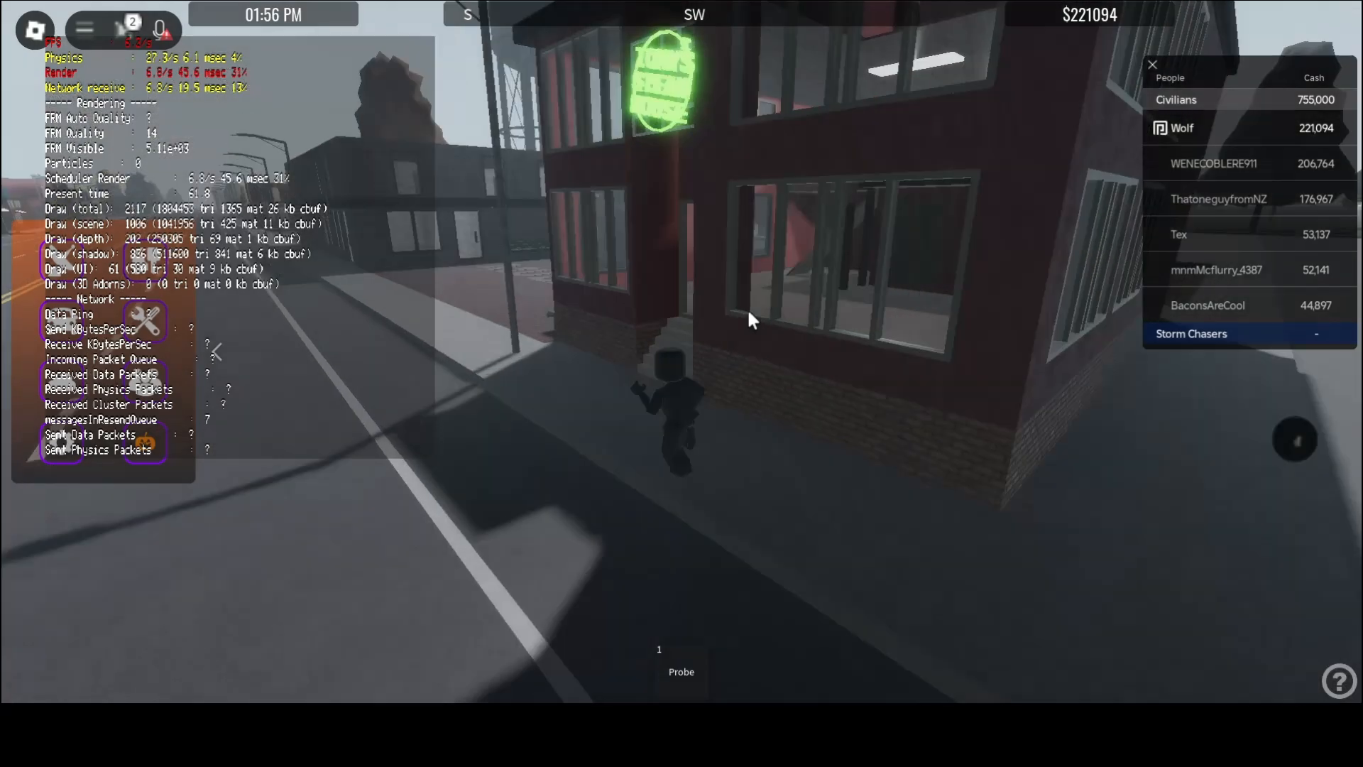
mouse_move(751, 318)
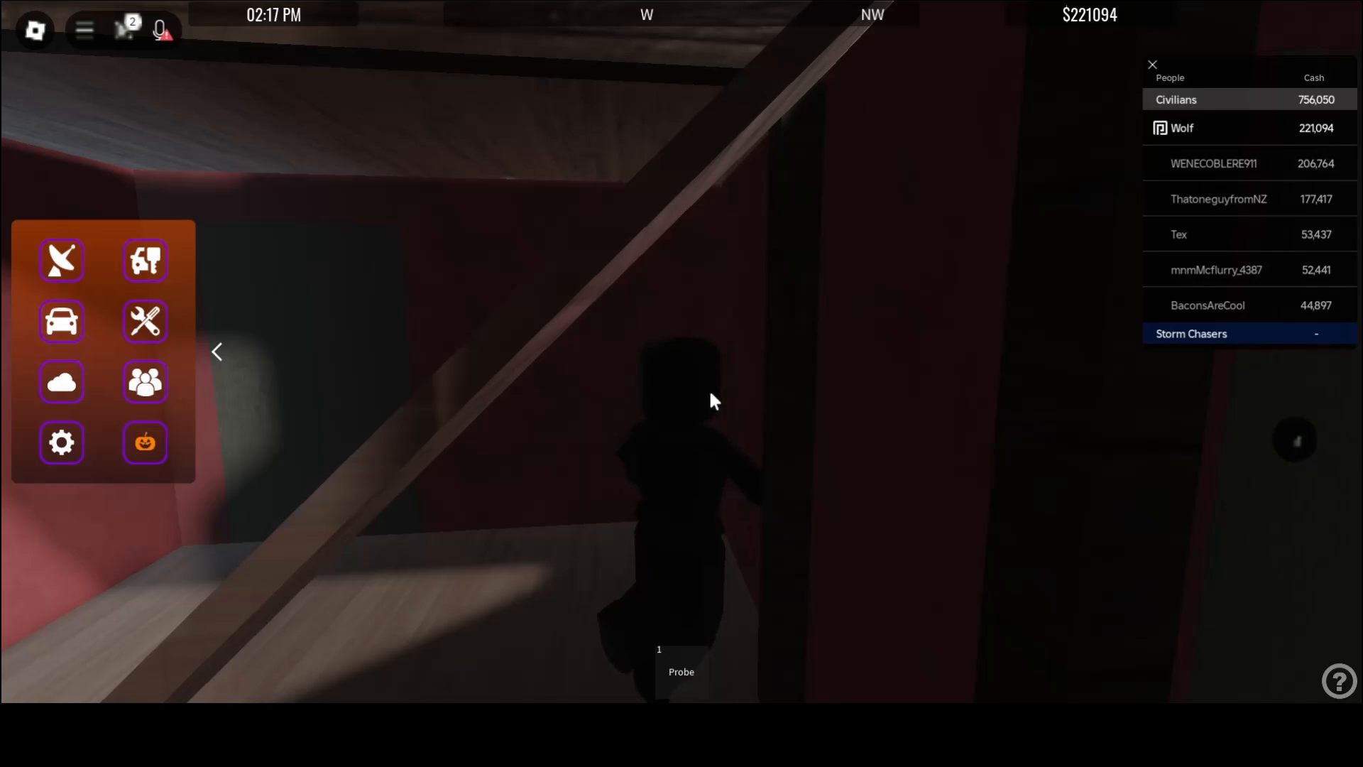
mouse_move(726, 402)
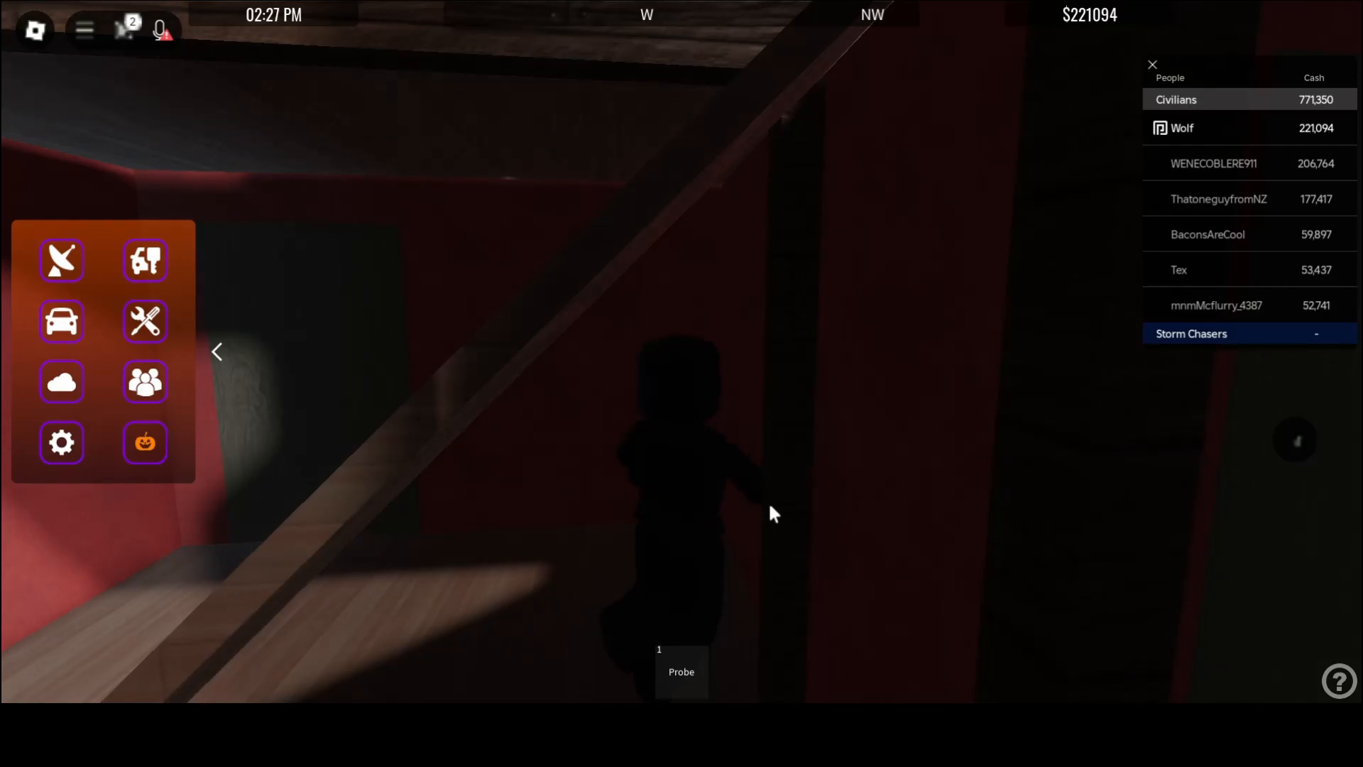
mouse_move(1029, 458)
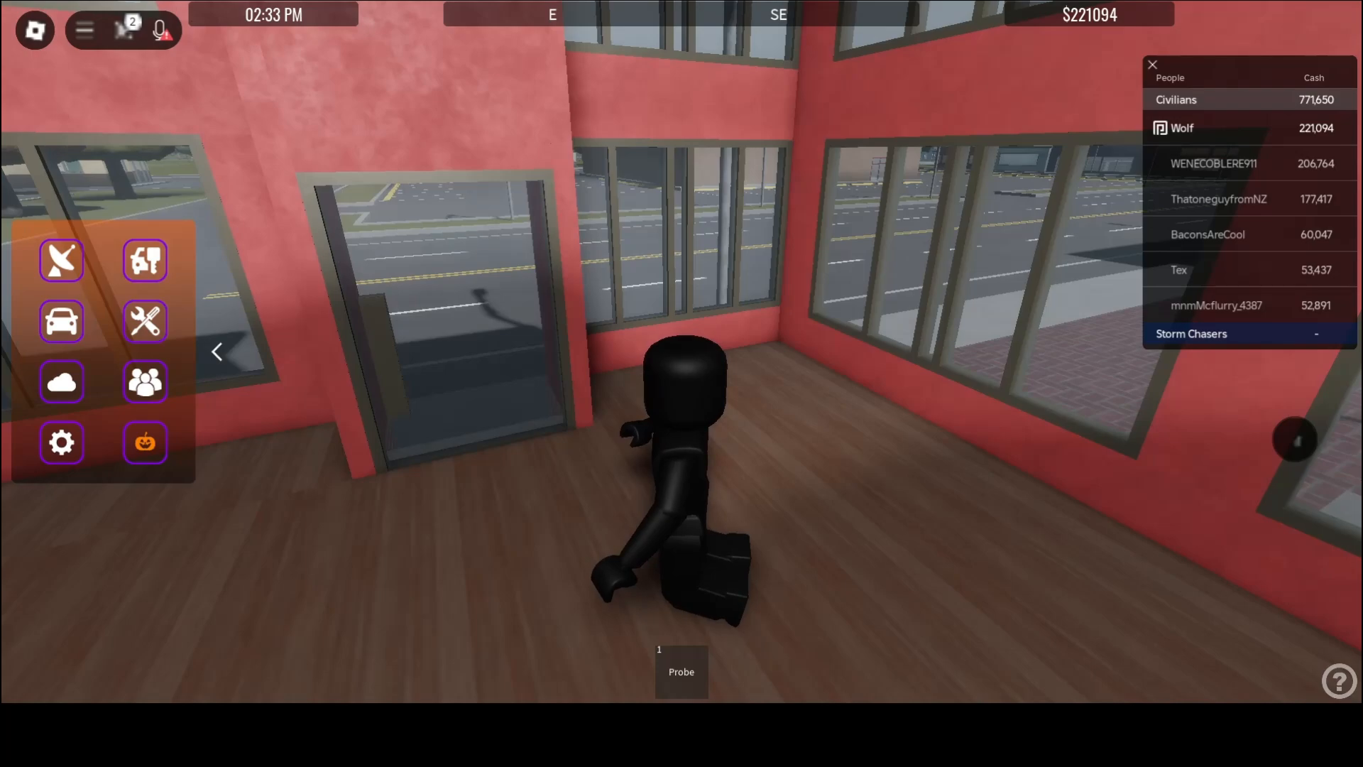
mouse_move(1024, 521)
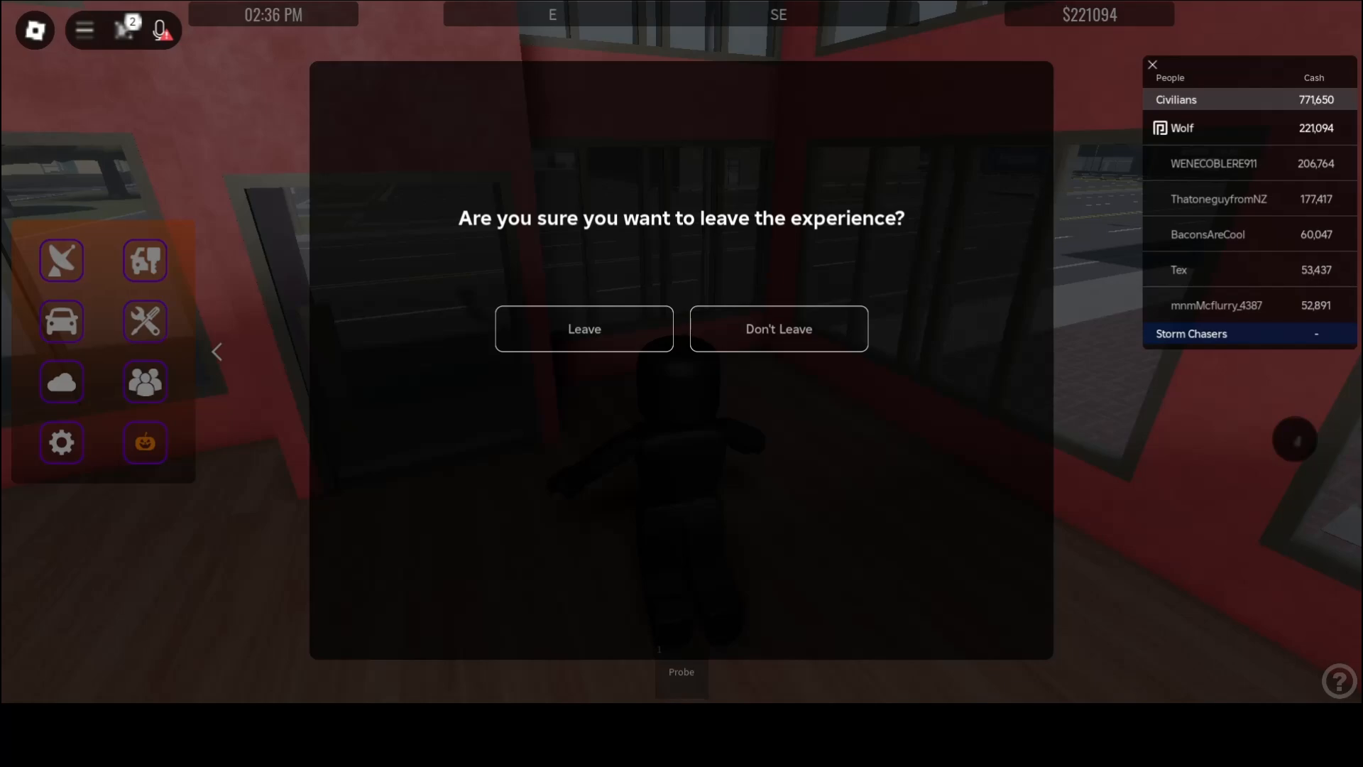
Confirm leaving the Helicity experience
left_click(584, 329)
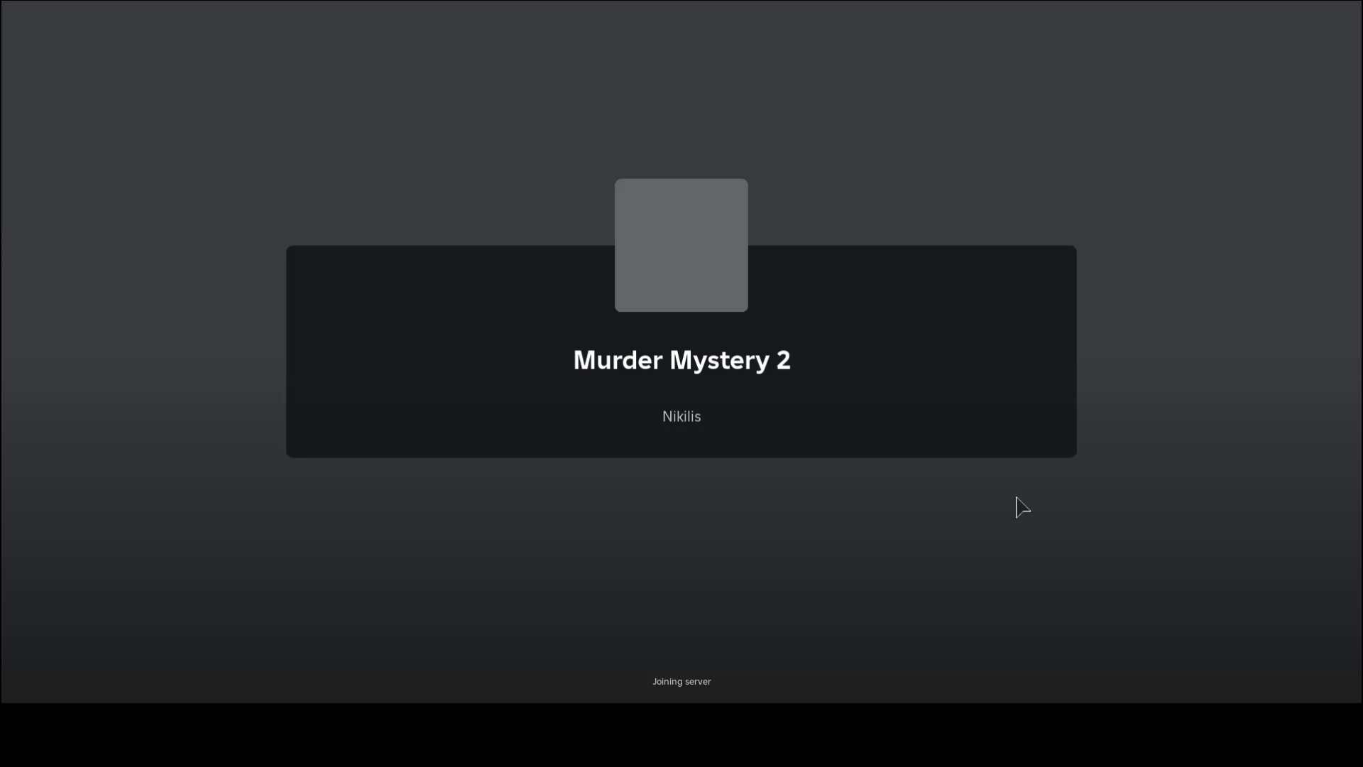
mouse_move(713, 374)
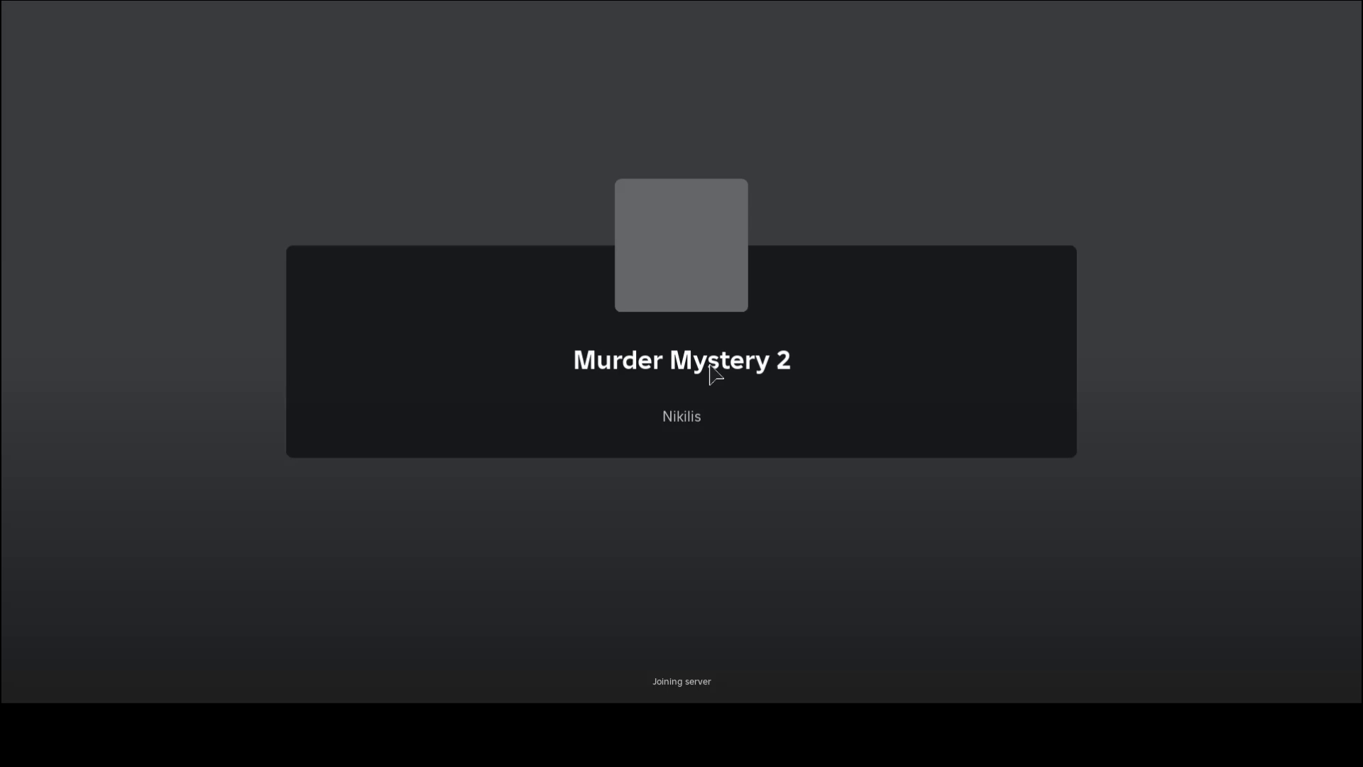
mouse_move(1049, 698)
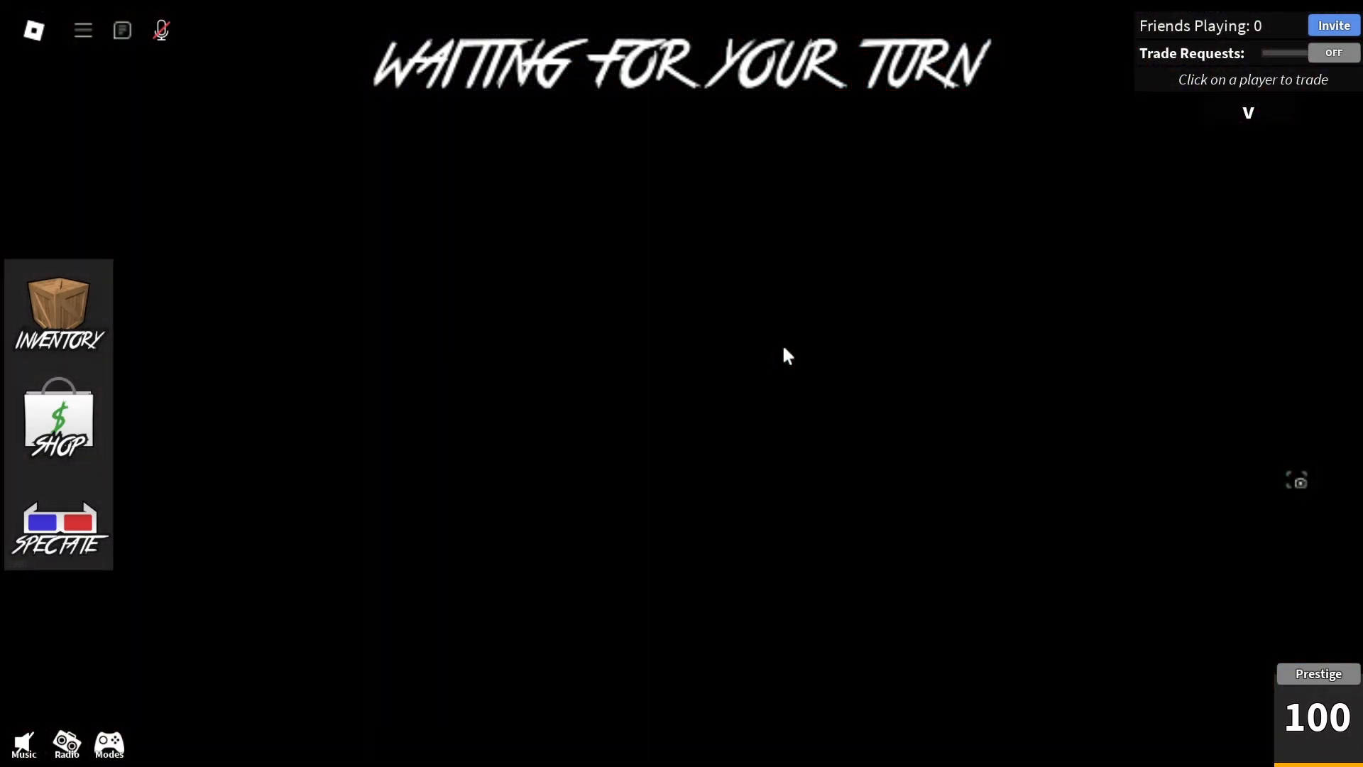
Focus the game window once the Murder Mystery 2 lobby loads
left_click(1296, 52)
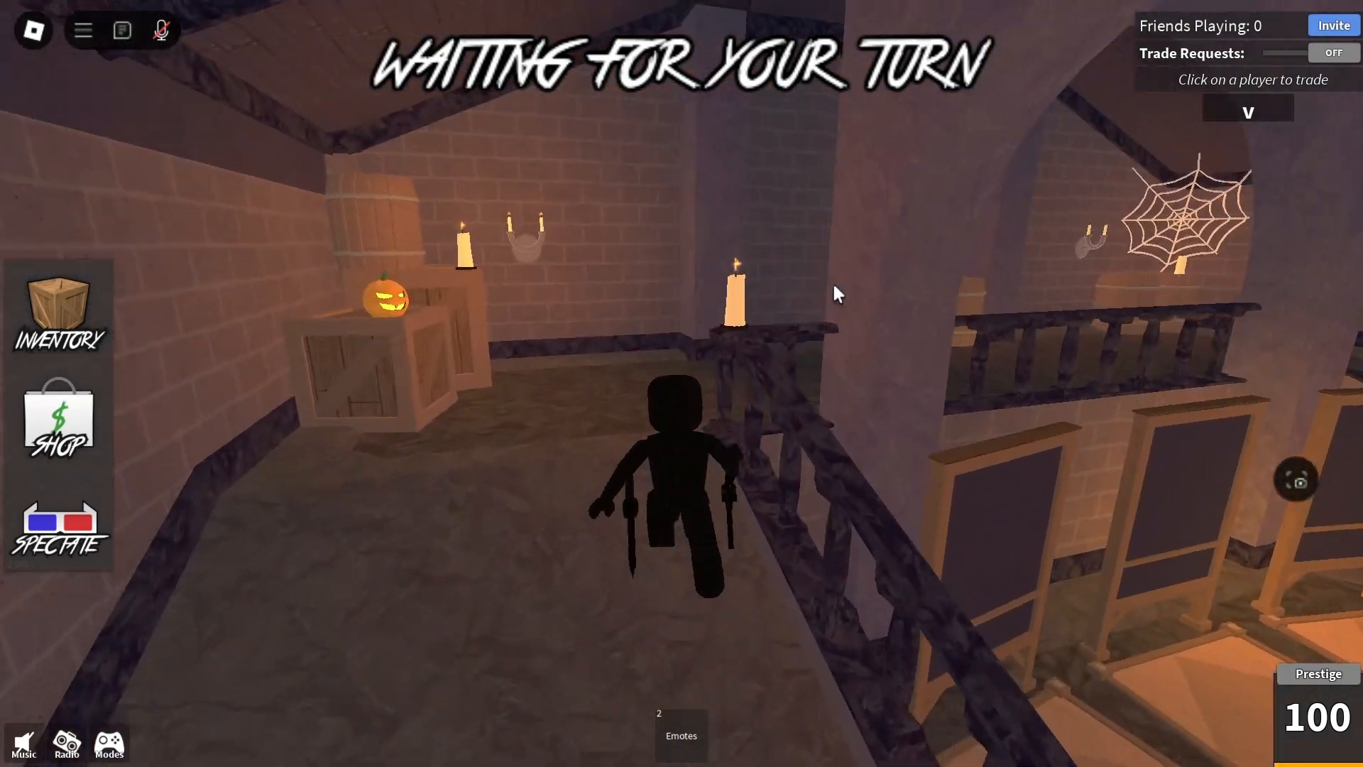
mouse_move(835, 293)
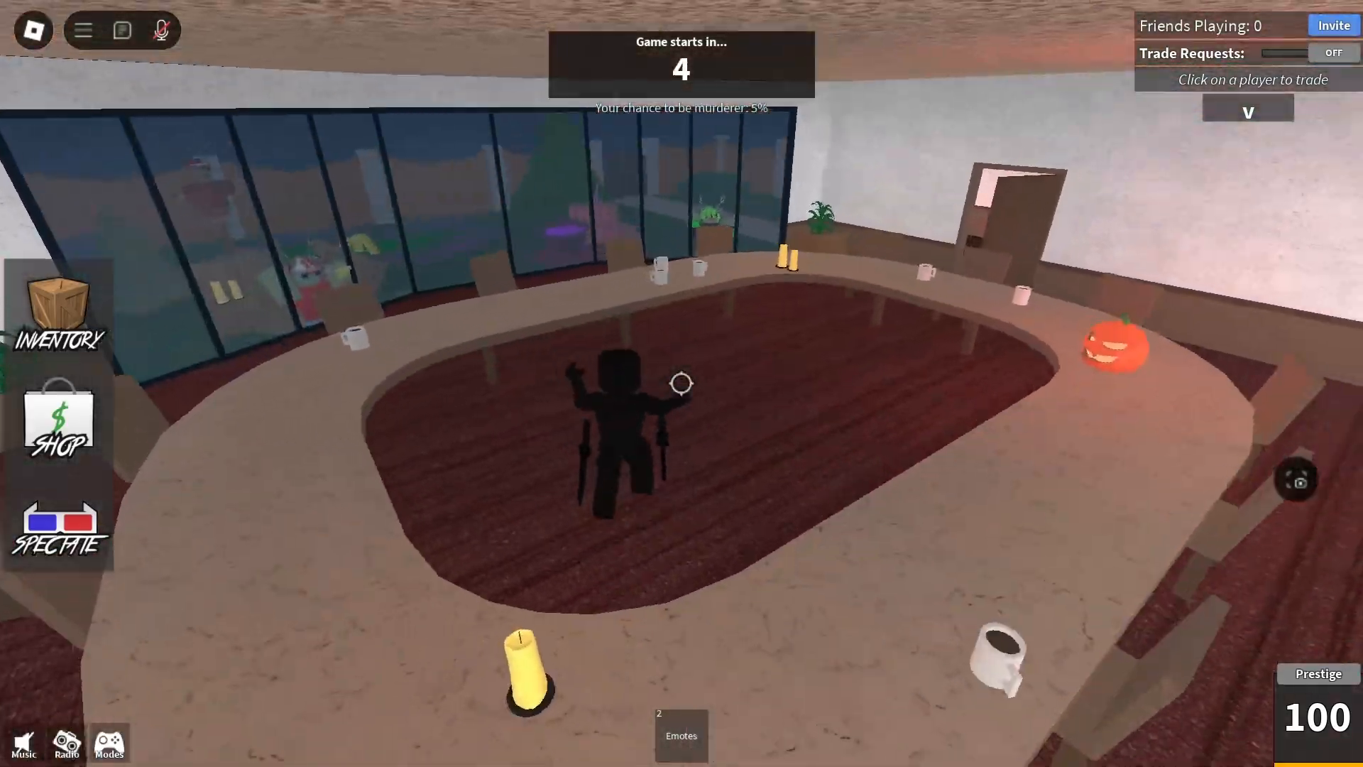
mouse_move(682, 383)
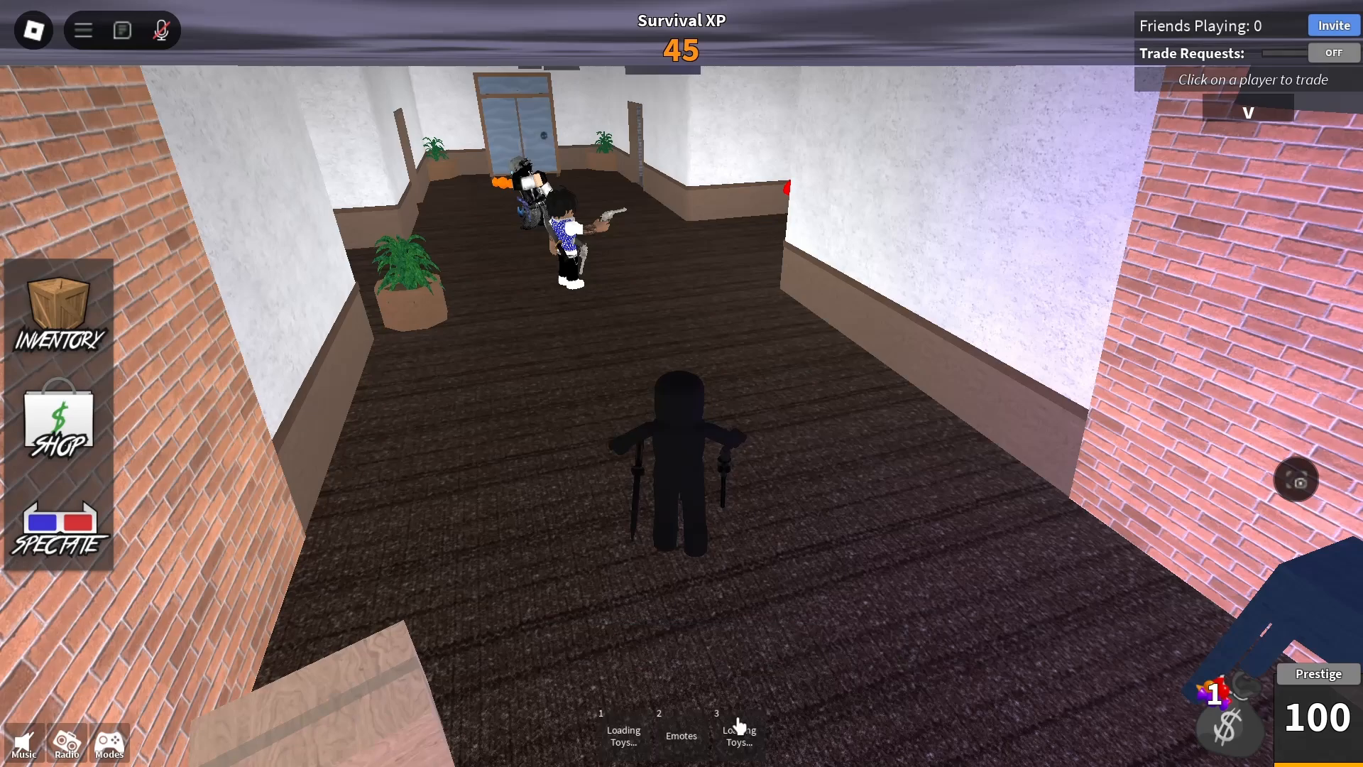
Roam the office-style map during the round as an innocent
left_click(680, 733)
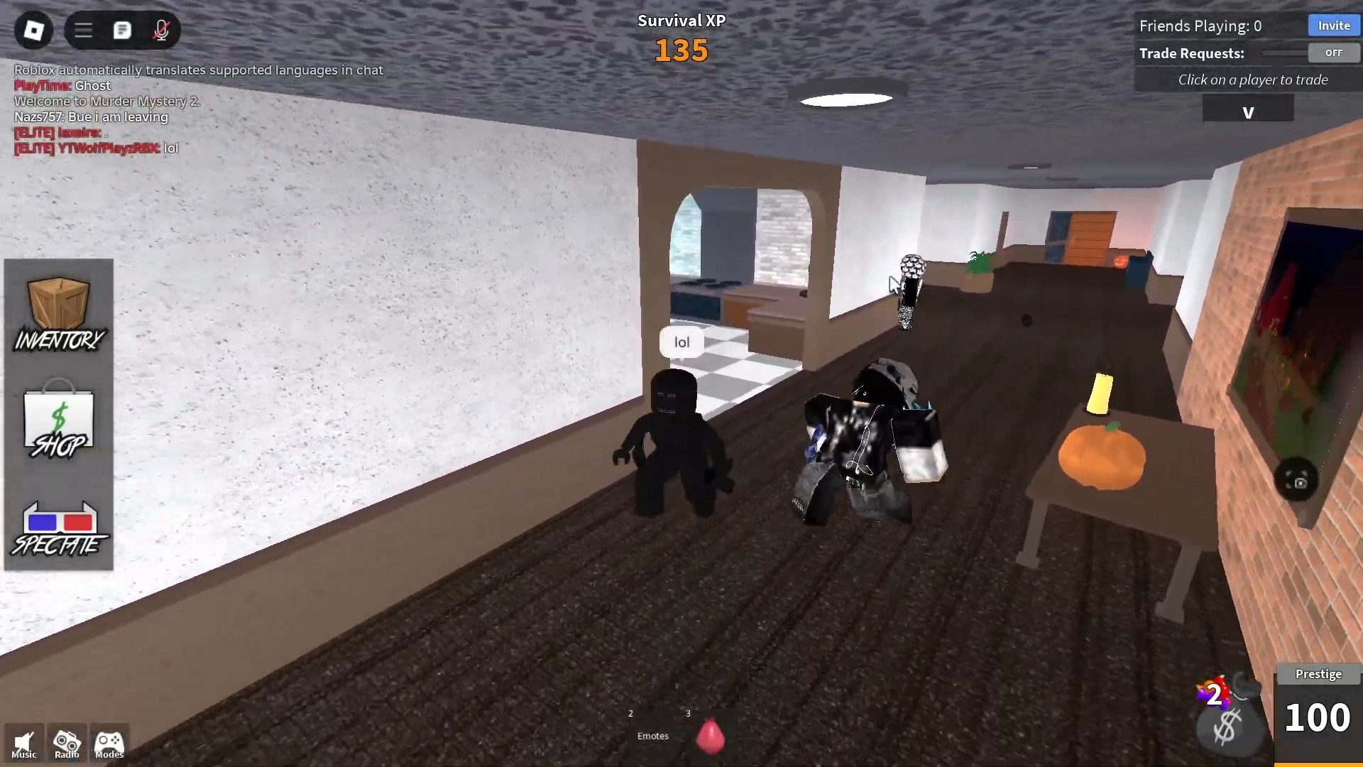
mouse_move(511, 61)
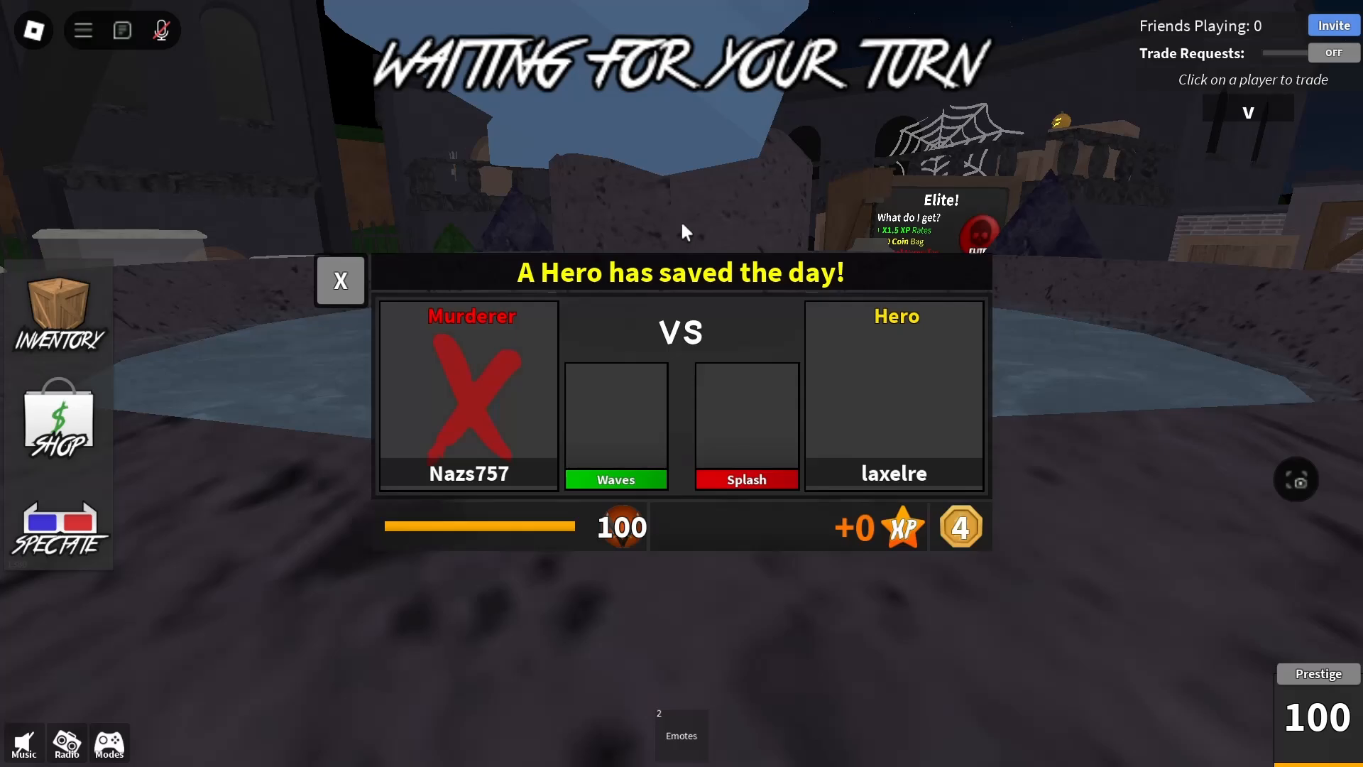
Dismiss the round results panel and toggle the Emotes bar open and closed
left_click(339, 281)
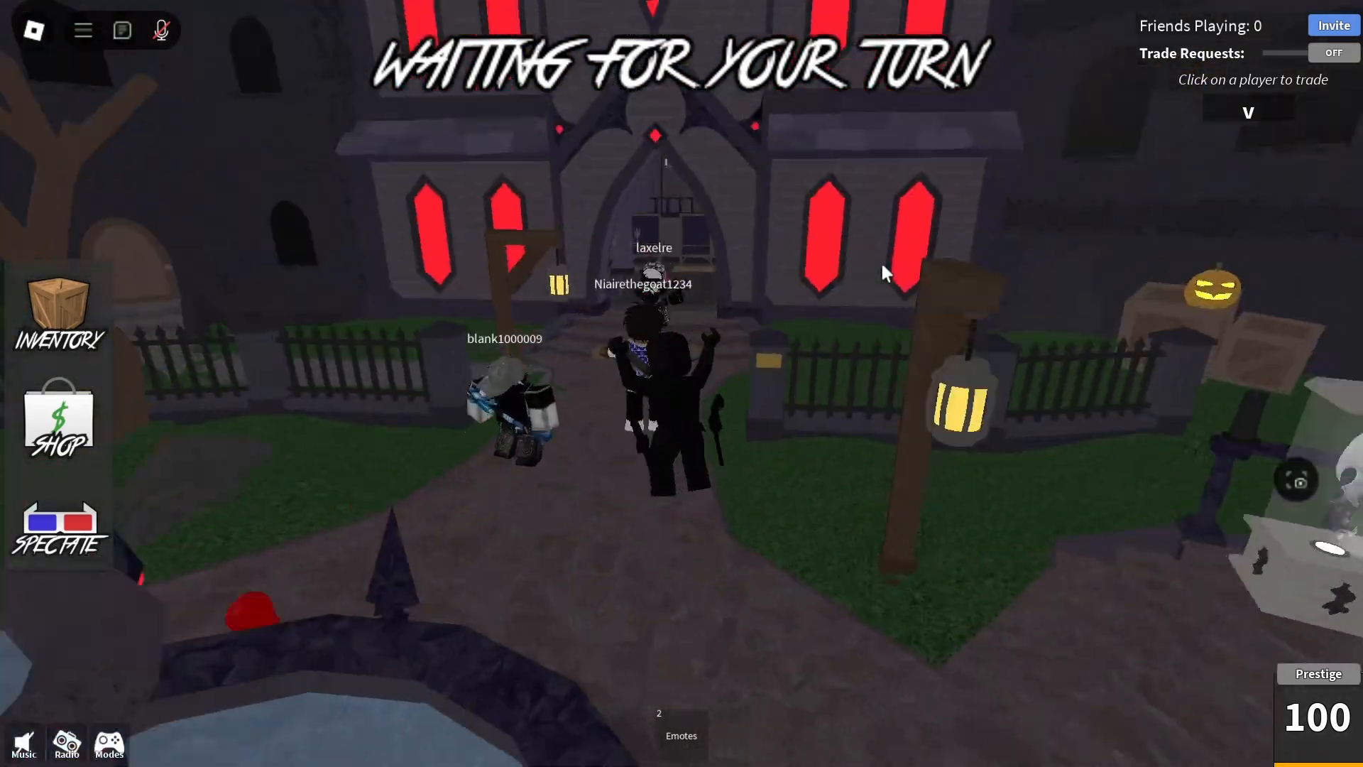
left_click(681, 735)
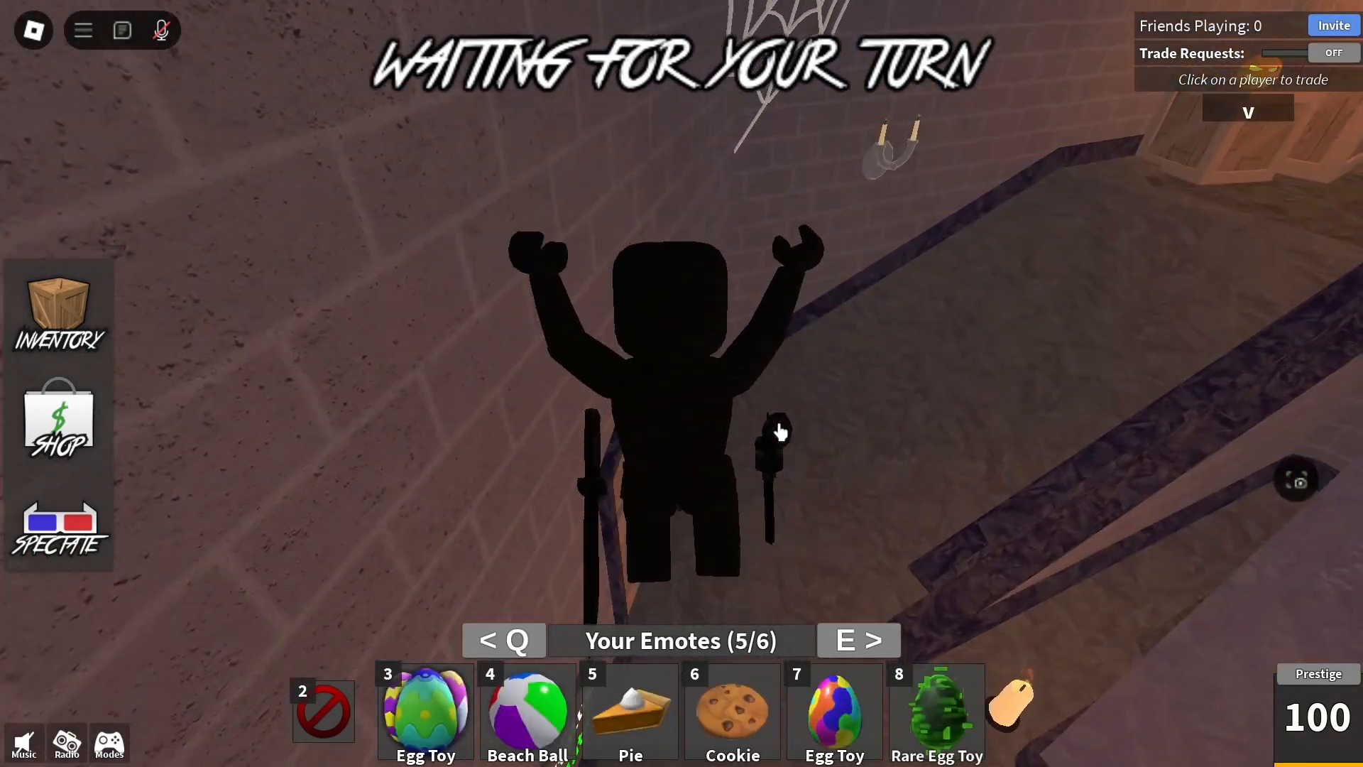
left_click(503, 641)
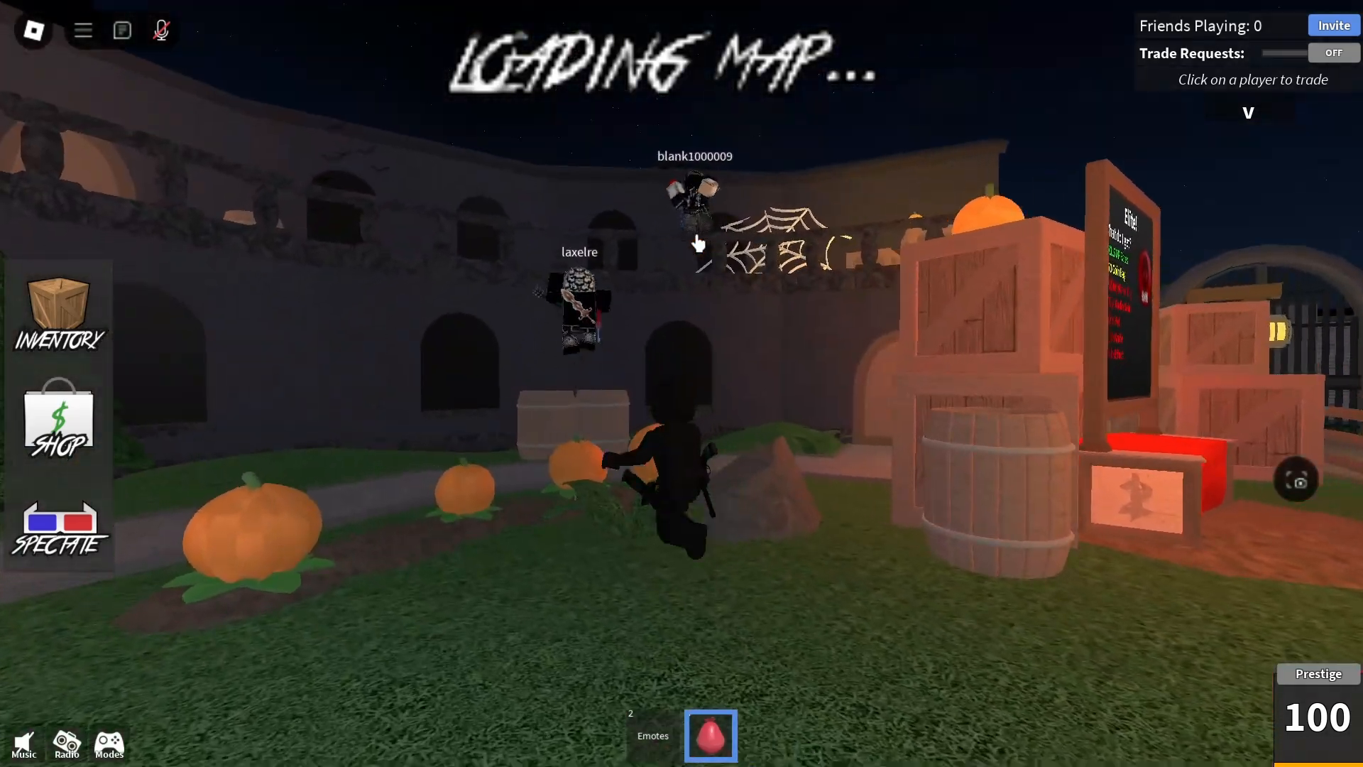
mouse_move(696, 243)
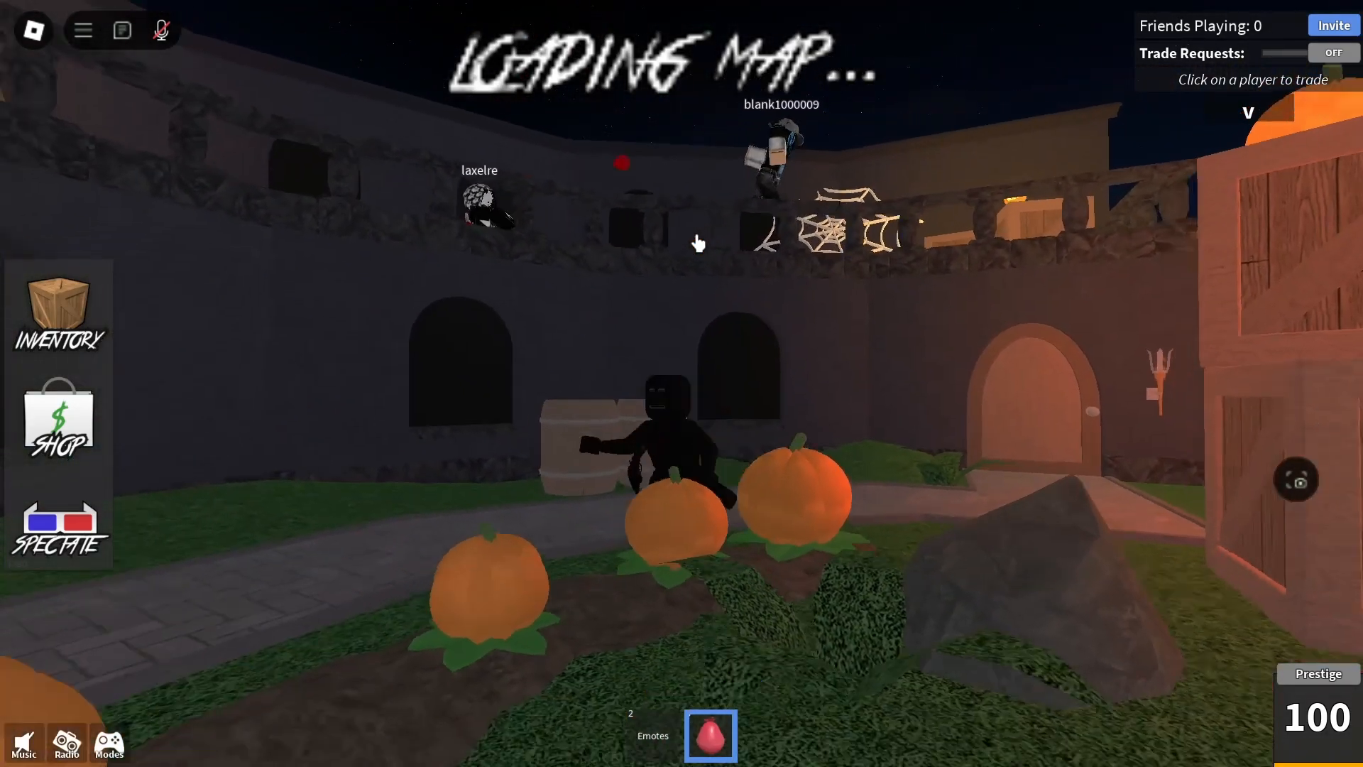